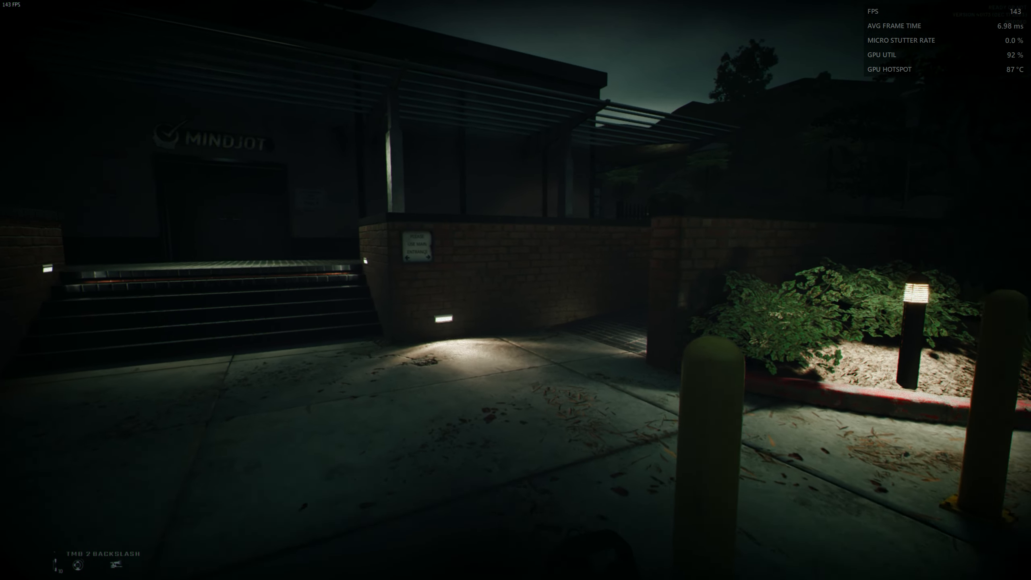
{"action": "mouse_move", "coordinate": [516, 290]}
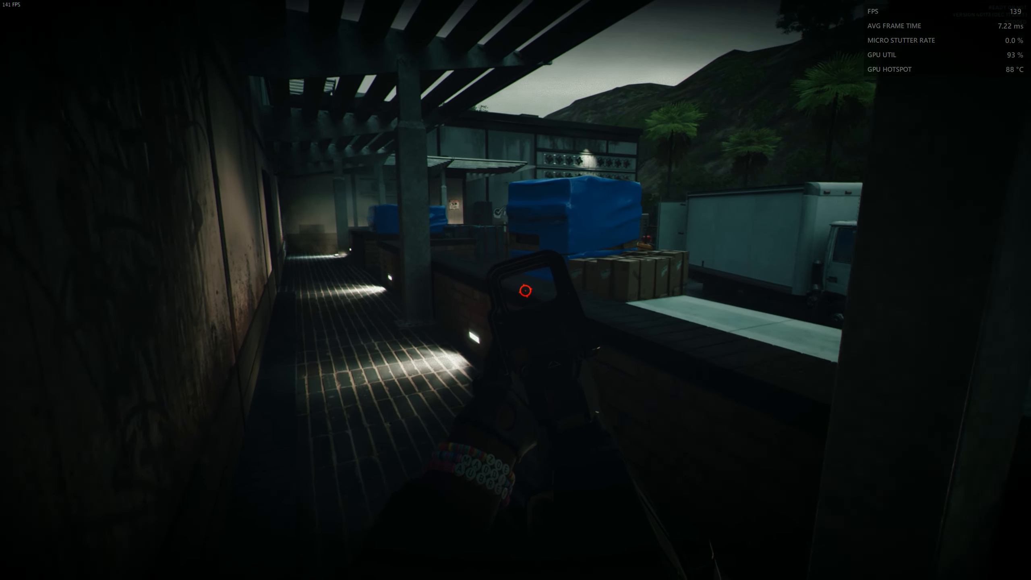
{"action": "mouse_move", "coordinate": [527, 292]}
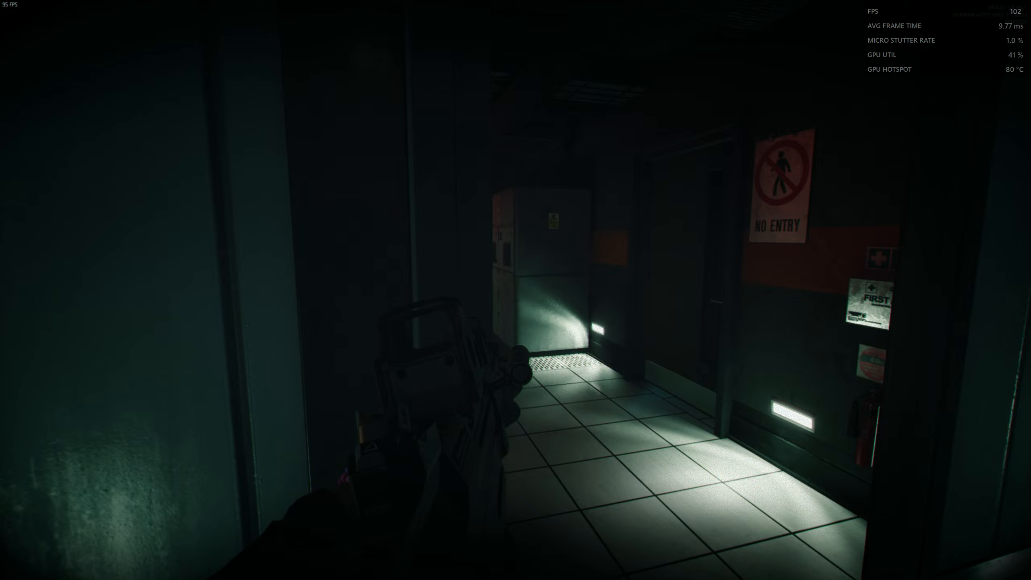
{"action": "mouse_move", "coordinate": [516, 290]}
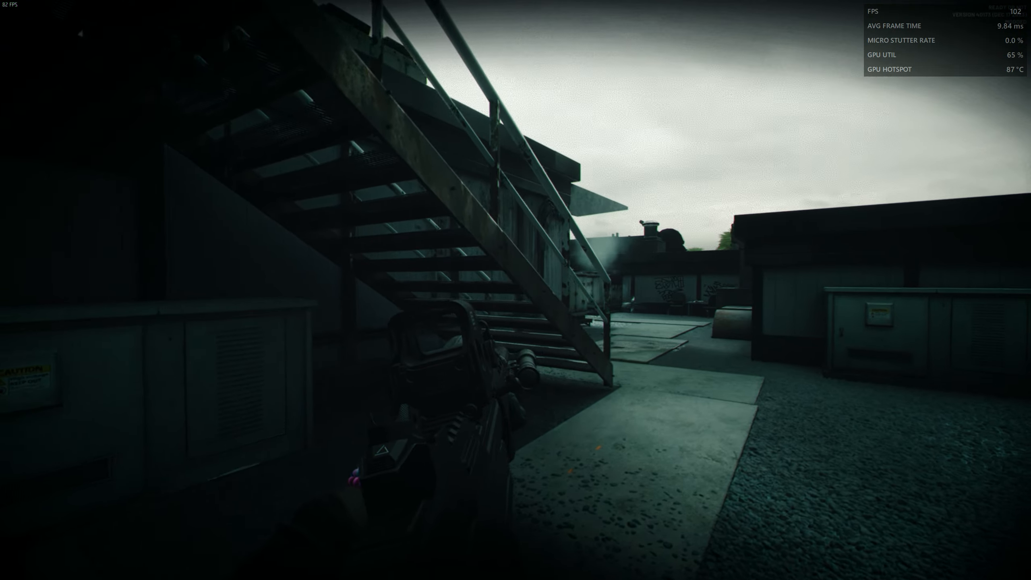
{"action": "mouse_move", "coordinate": [516, 290]}
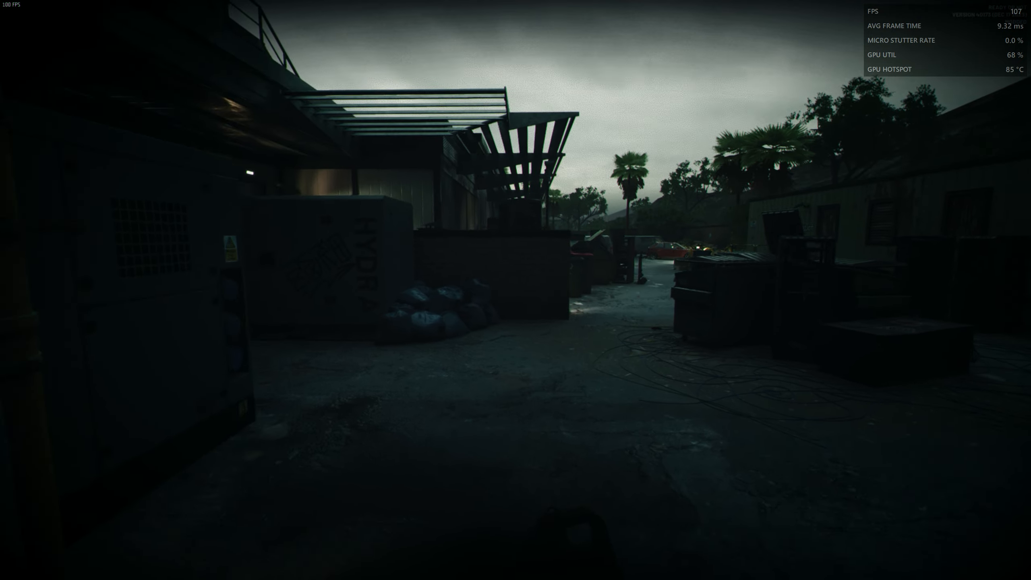
{"action": "mouse_move", "coordinate": [515, 290]}
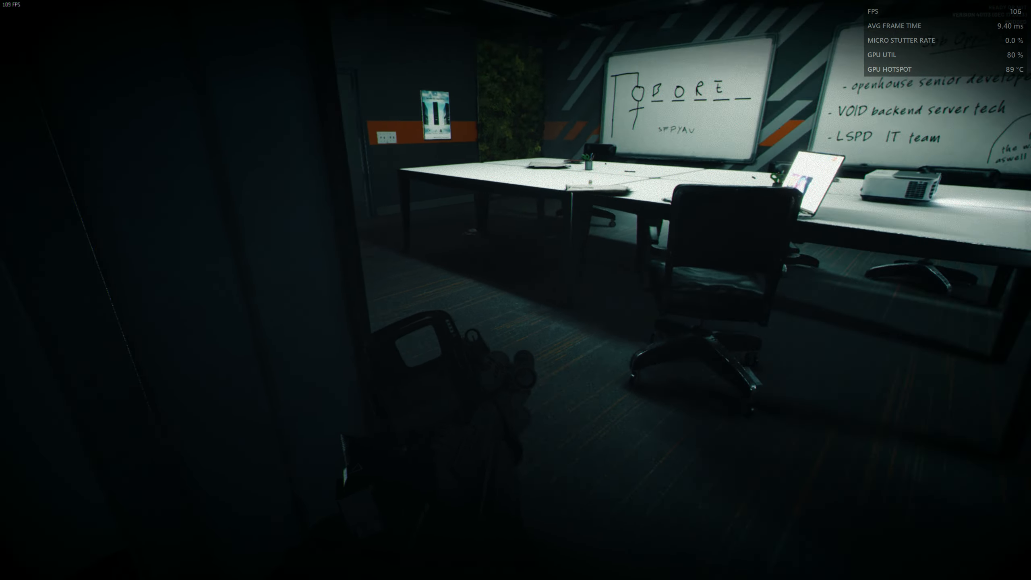
{"action": "mouse_move", "coordinate": [516, 290]}
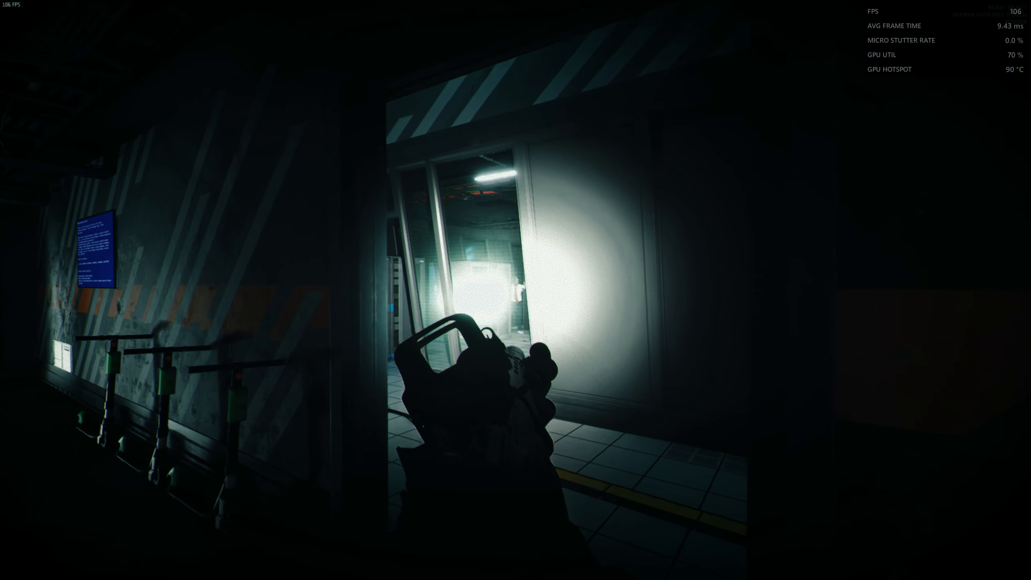
{"action": "mouse_move", "coordinate": [516, 290]}
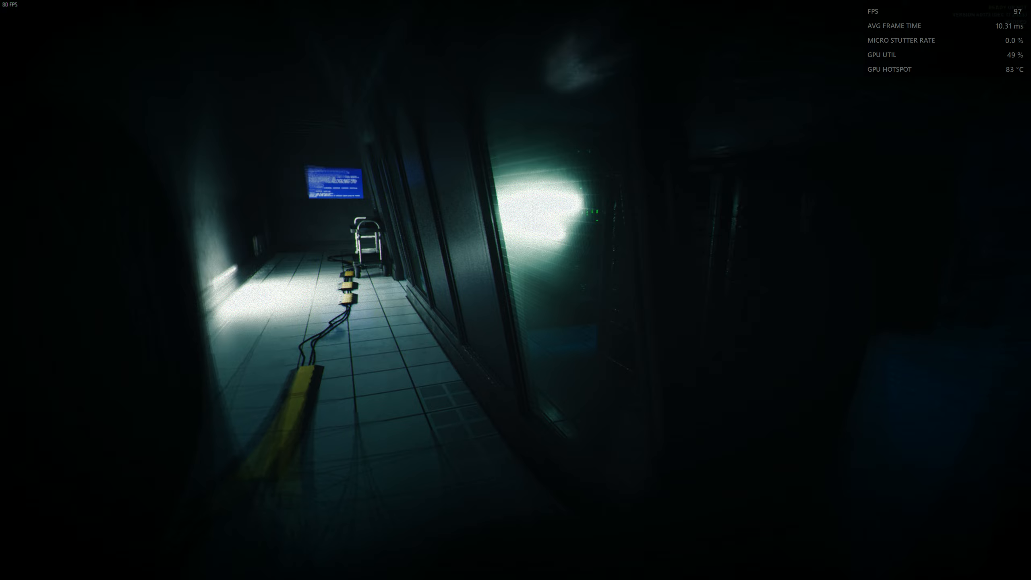
{"action": "mouse_move", "coordinate": [516, 289]}
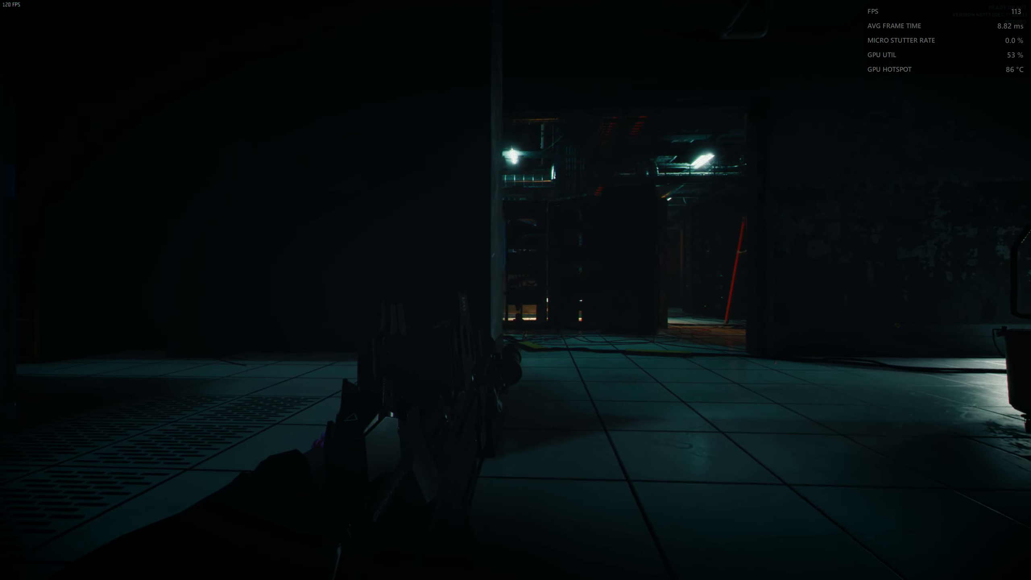
{"action": "mouse_move", "coordinate": [516, 289]}
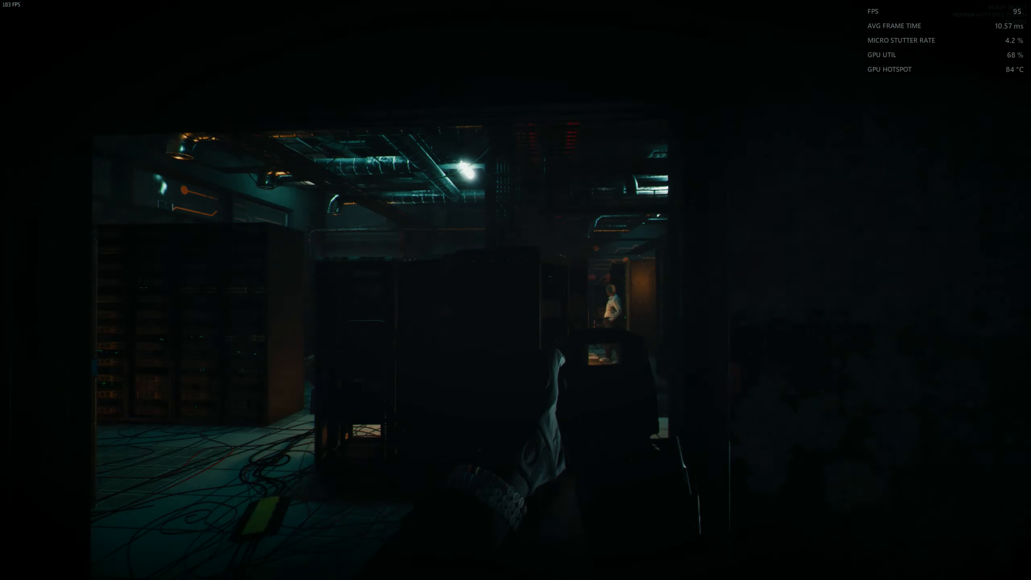
{"action": "mouse_move", "coordinate": [516, 290]}
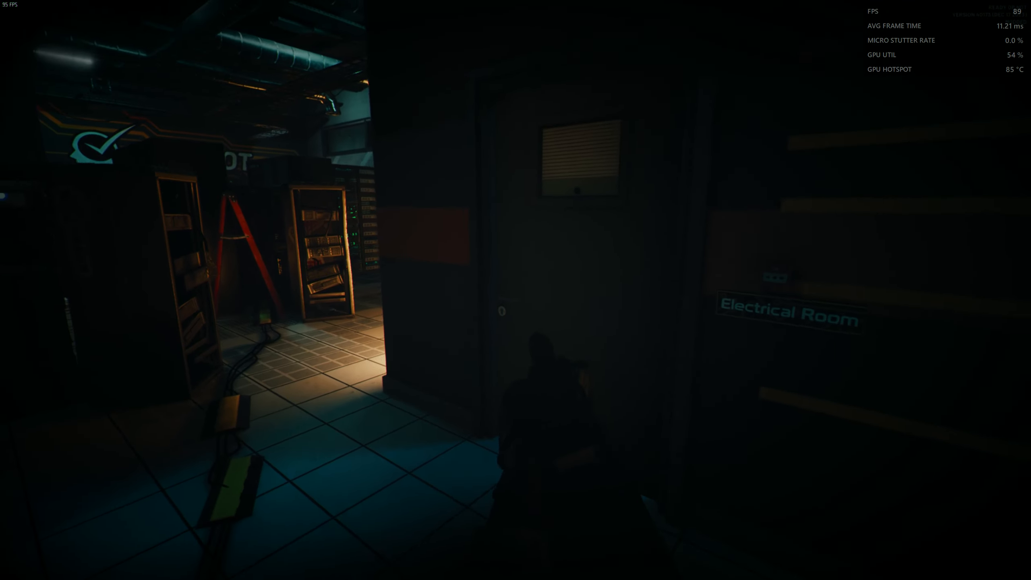
{"action": "mouse_move", "coordinate": [516, 290]}
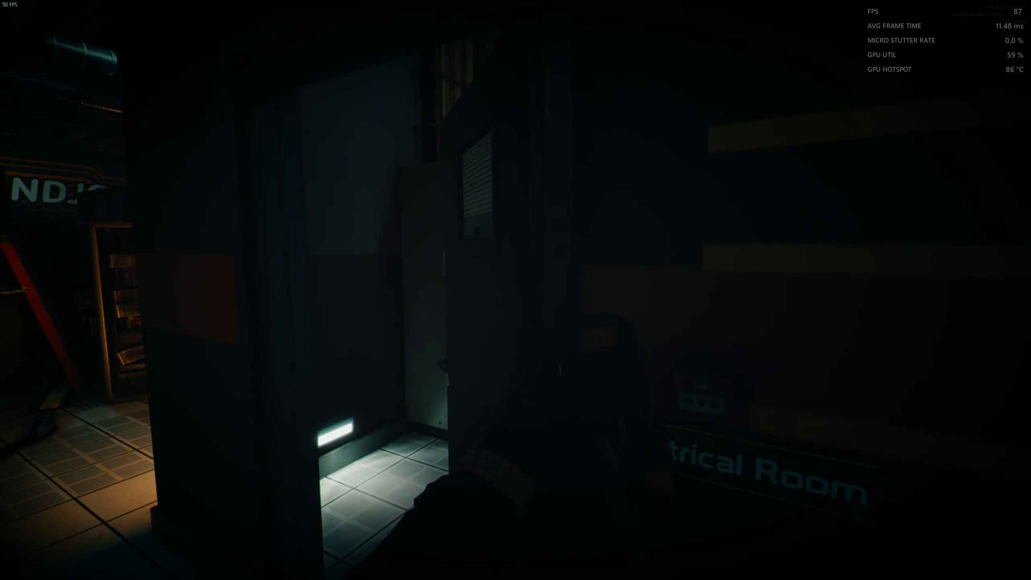